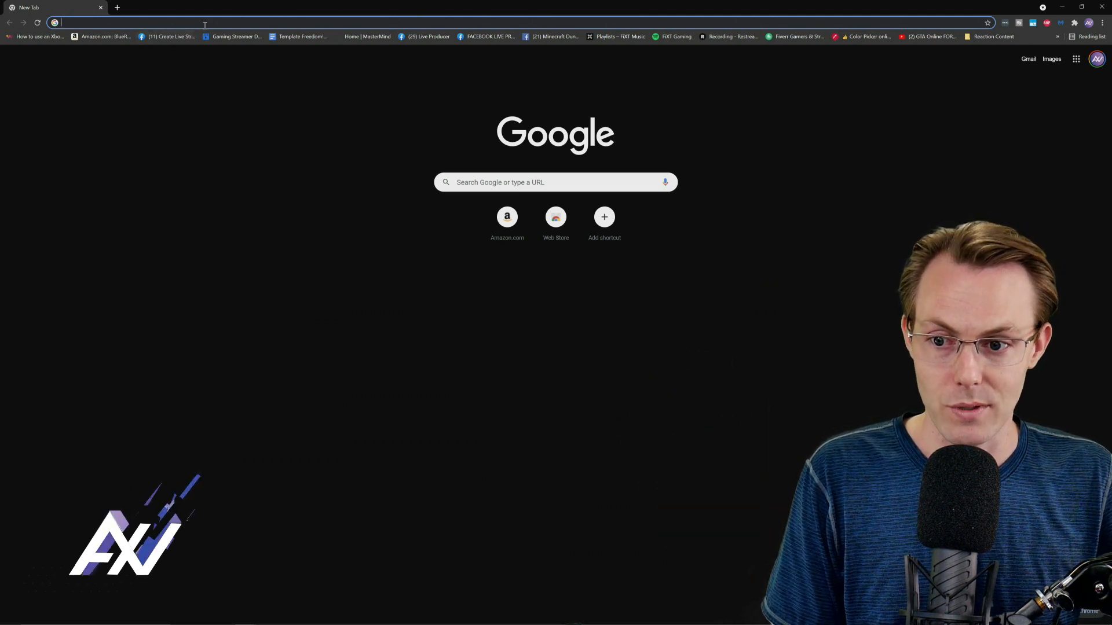
Step: Search Google for 'elgato downloads' from the Chrome address bar
left_click(206, 23)
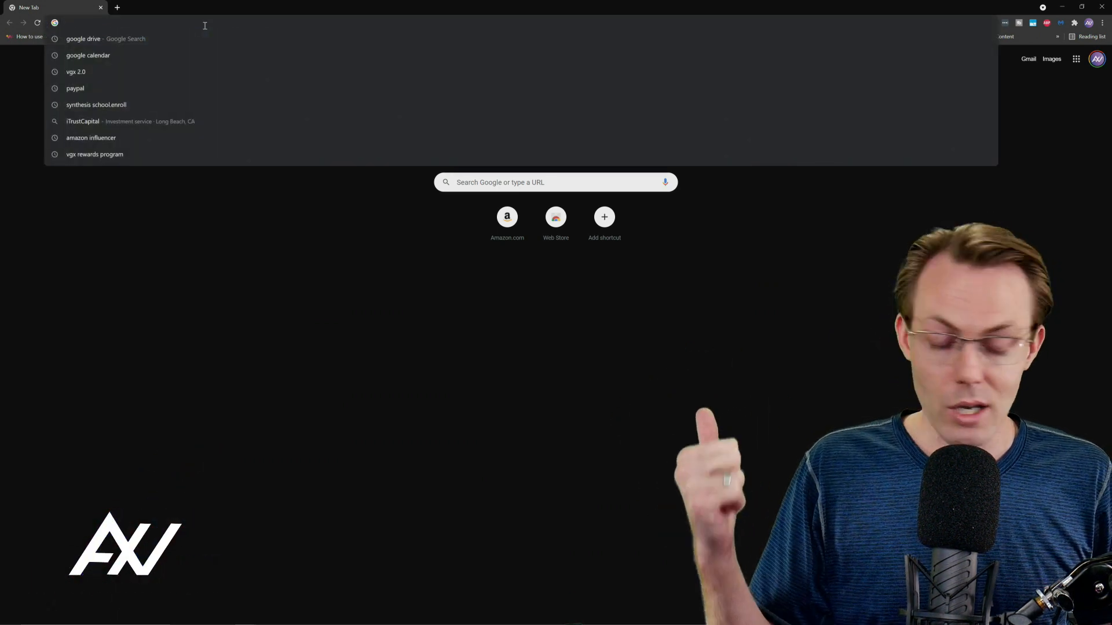
type("elgato wave usb driver")
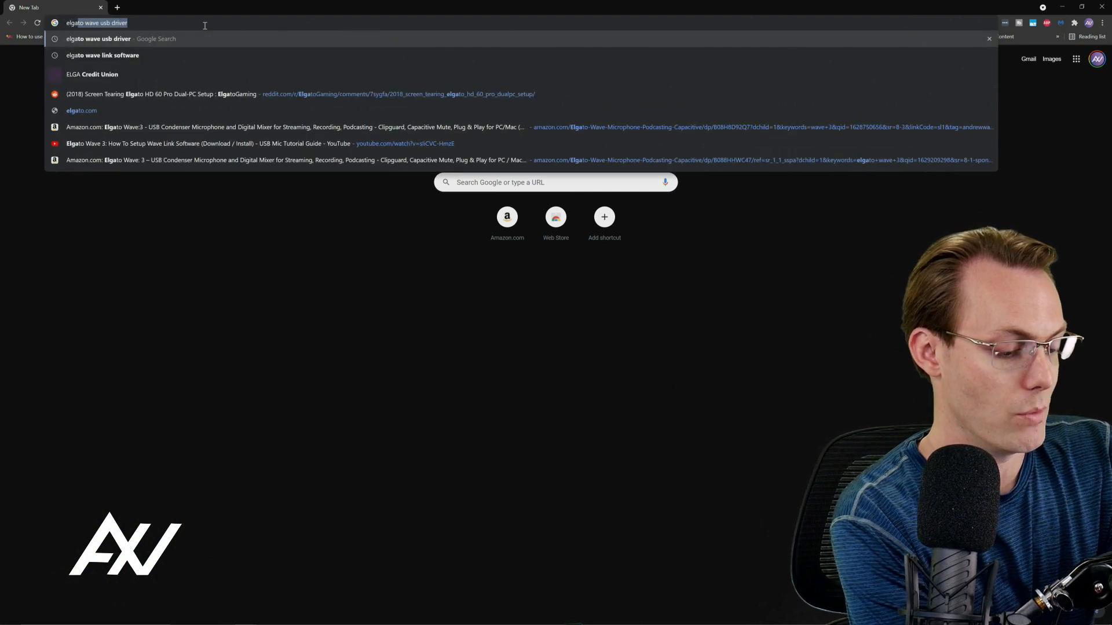
type("elgato downloads")
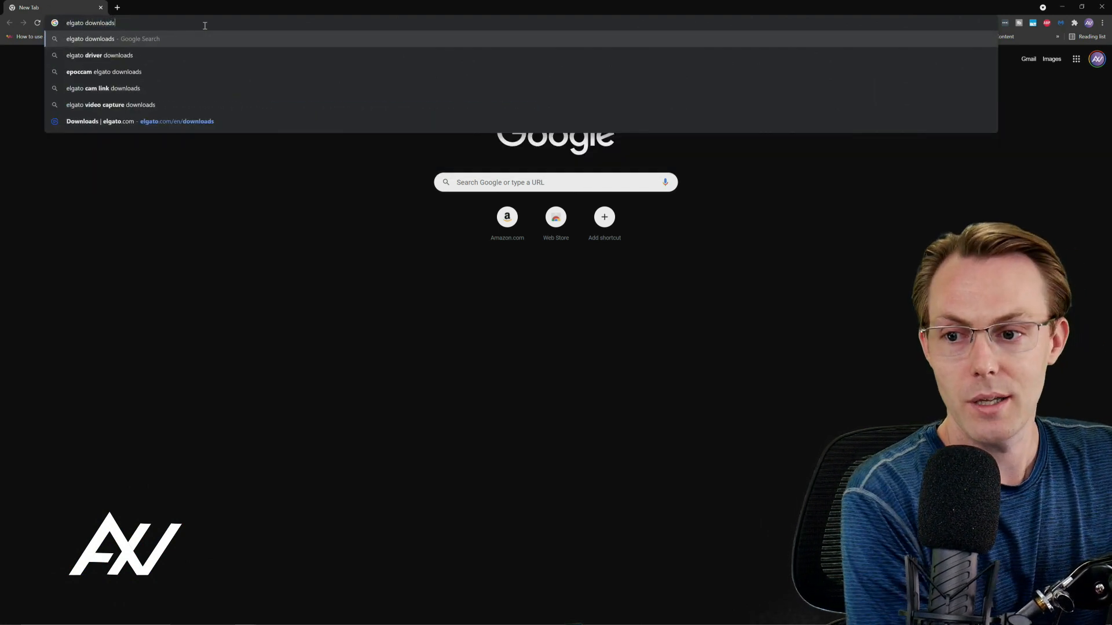
key("Return")
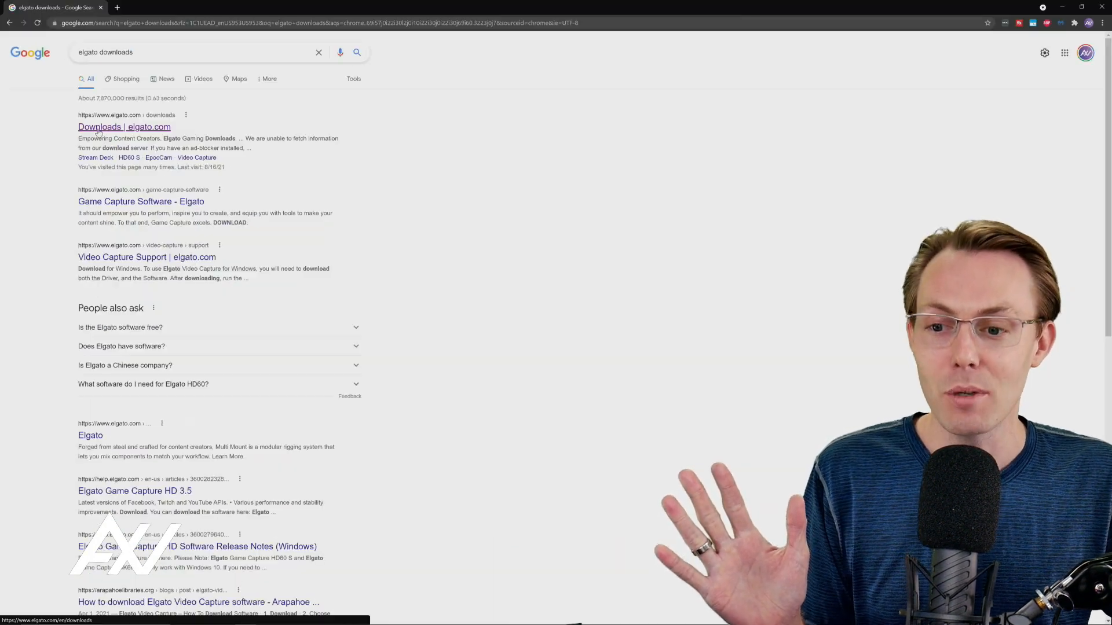
Step: On elgato.com Downloads, select WAVE:1 and download the Windows Wave Link installer, dismissing the thank-you popup
left_click(124, 127)
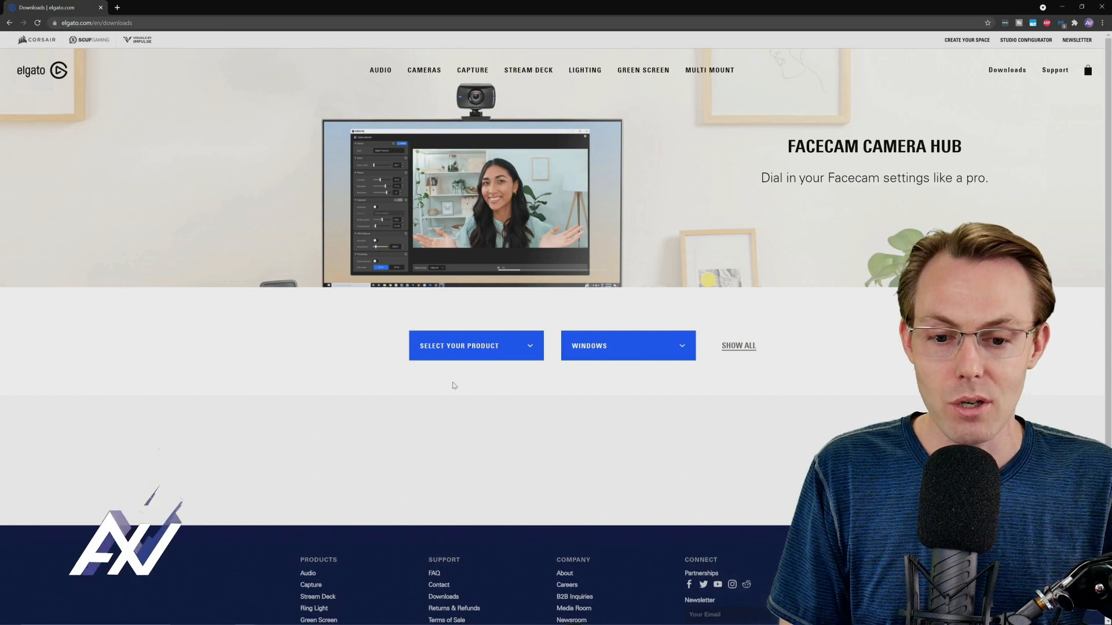
left_click(476, 345)
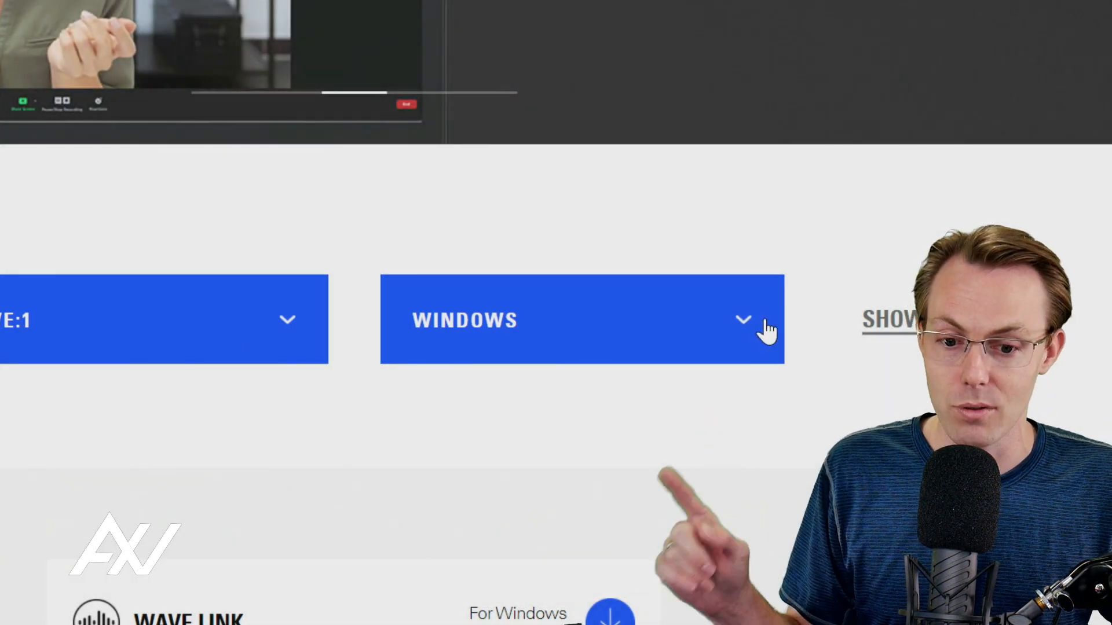
scroll("down", 3)
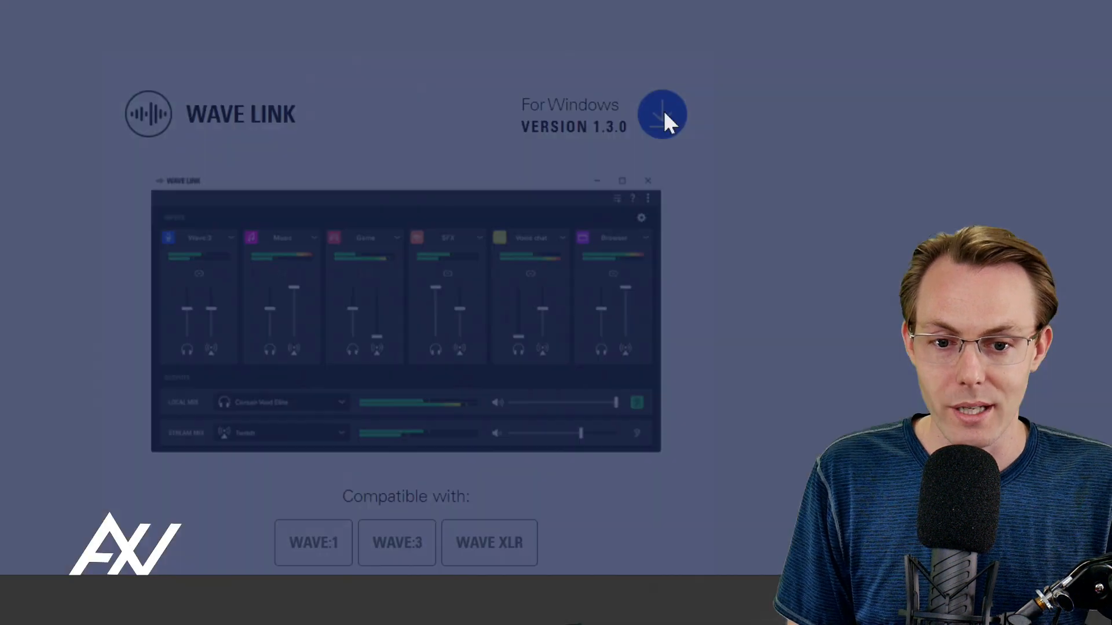
left_click(660, 113)
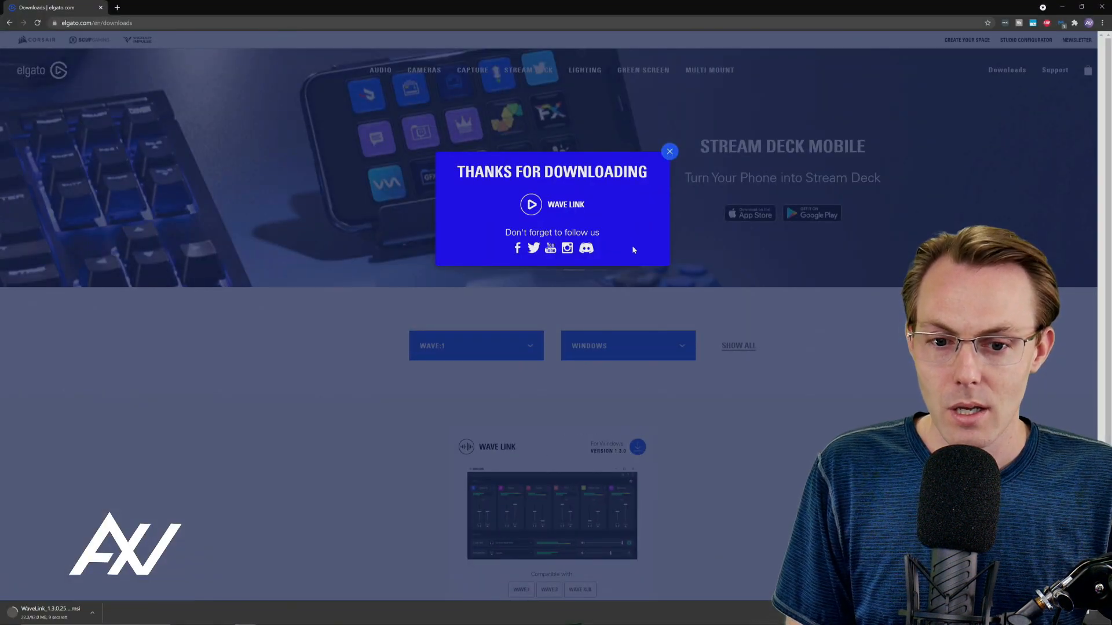
left_click(668, 150)
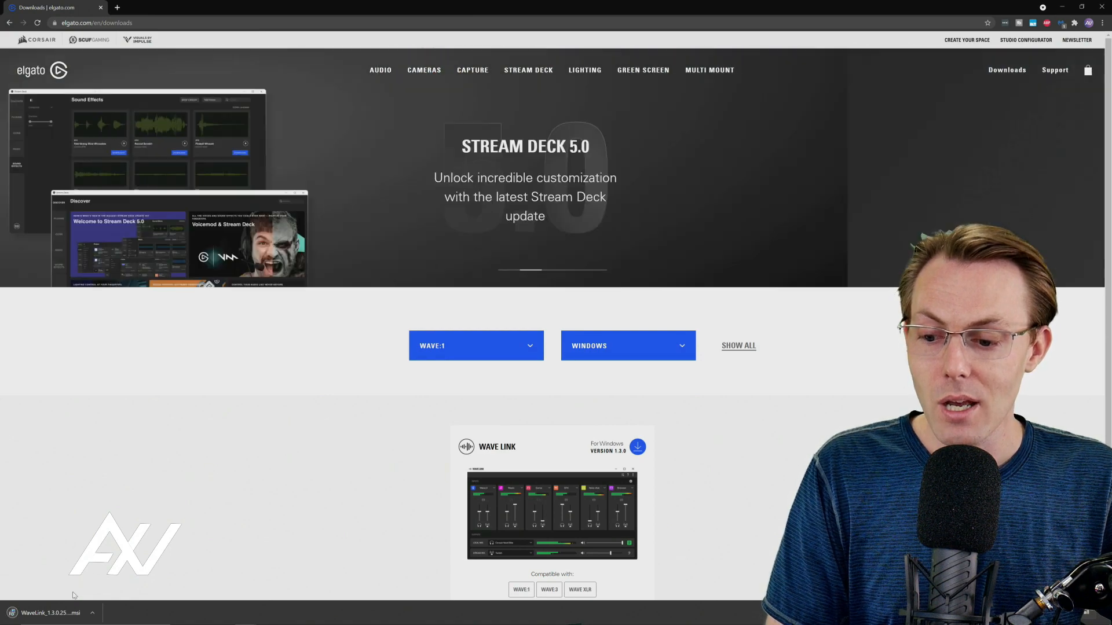
Step: Run the downloaded WaveLink .msi from Chrome's download bar
left_click(49, 612)
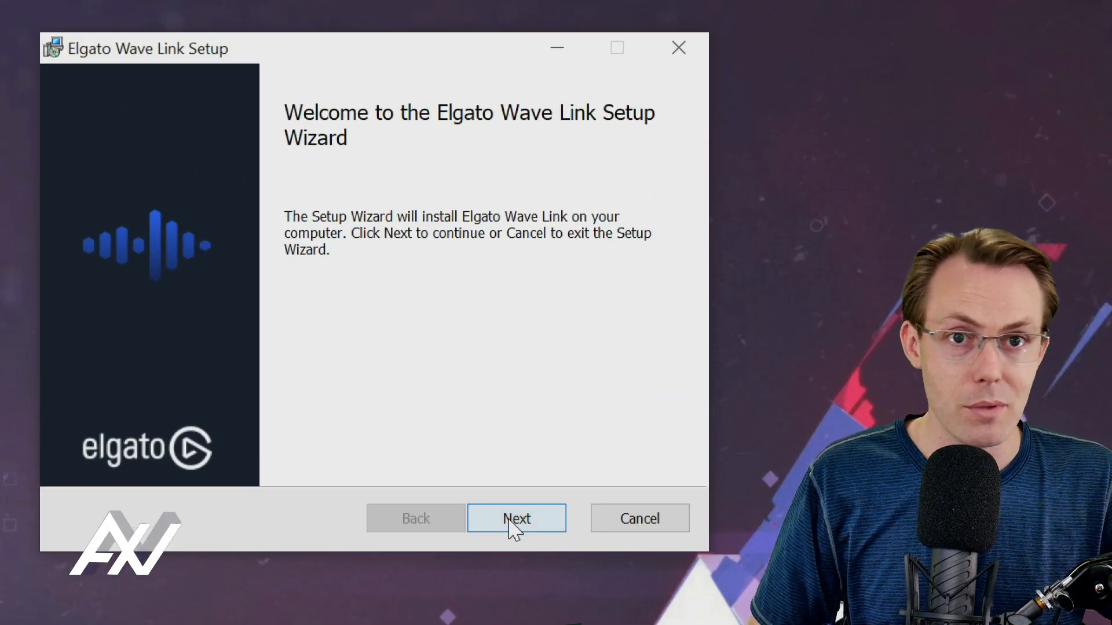
Step: Accept the license agreement terms and advance the wizard to the Disconnect Device step
left_click(516, 519)
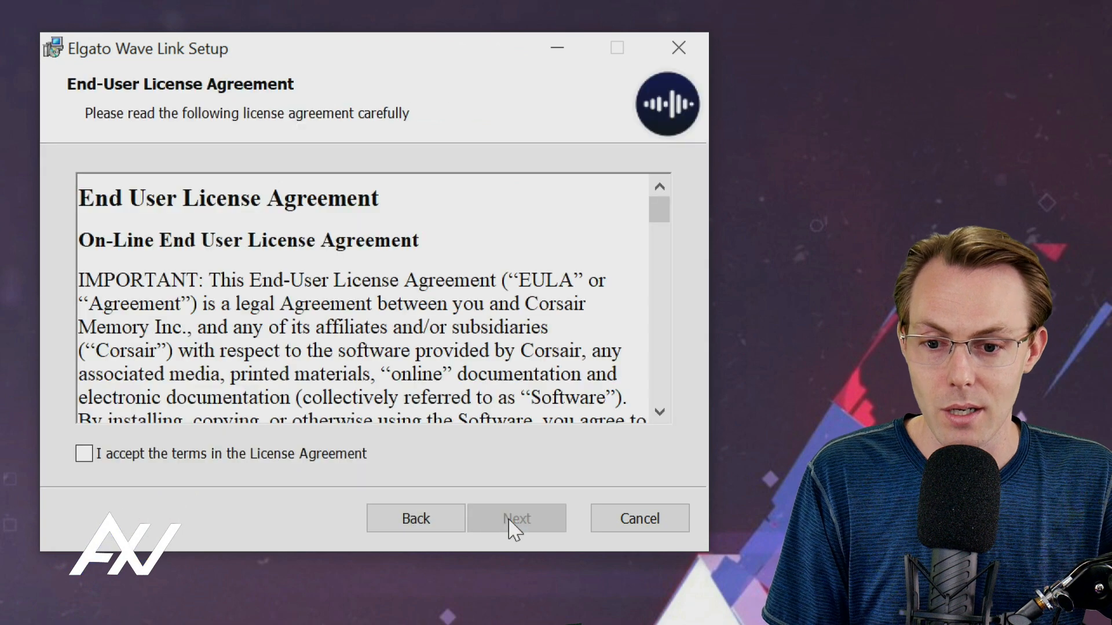
left_click(84, 454)
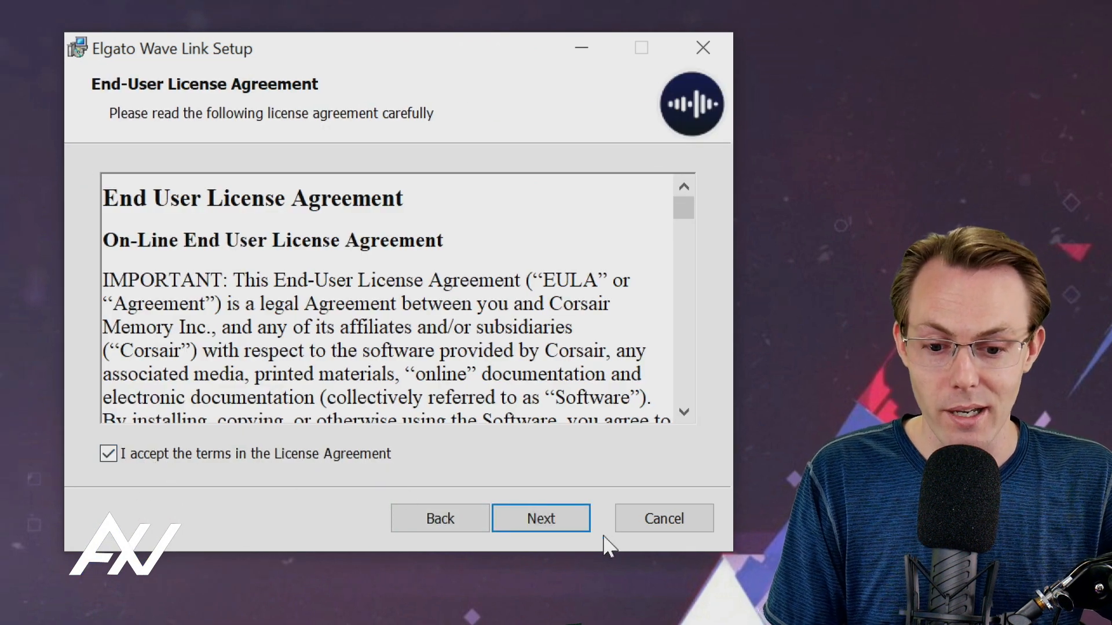
left_click(541, 518)
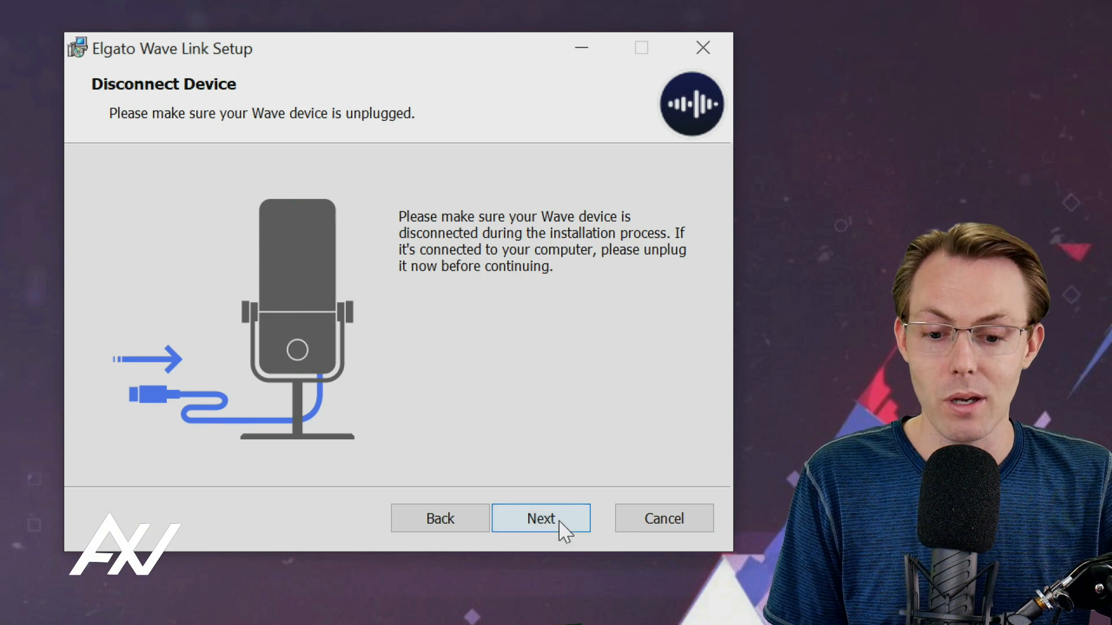
Step: Keep the default destination folder and install Wave Link until setup completes
left_click(541, 519)
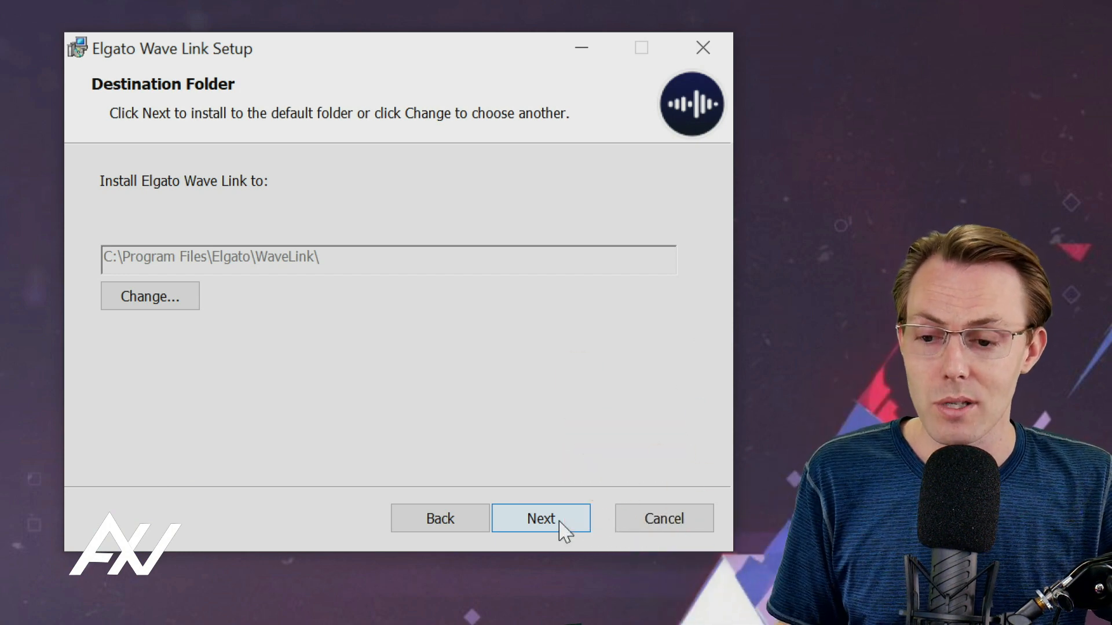
left_click(541, 519)
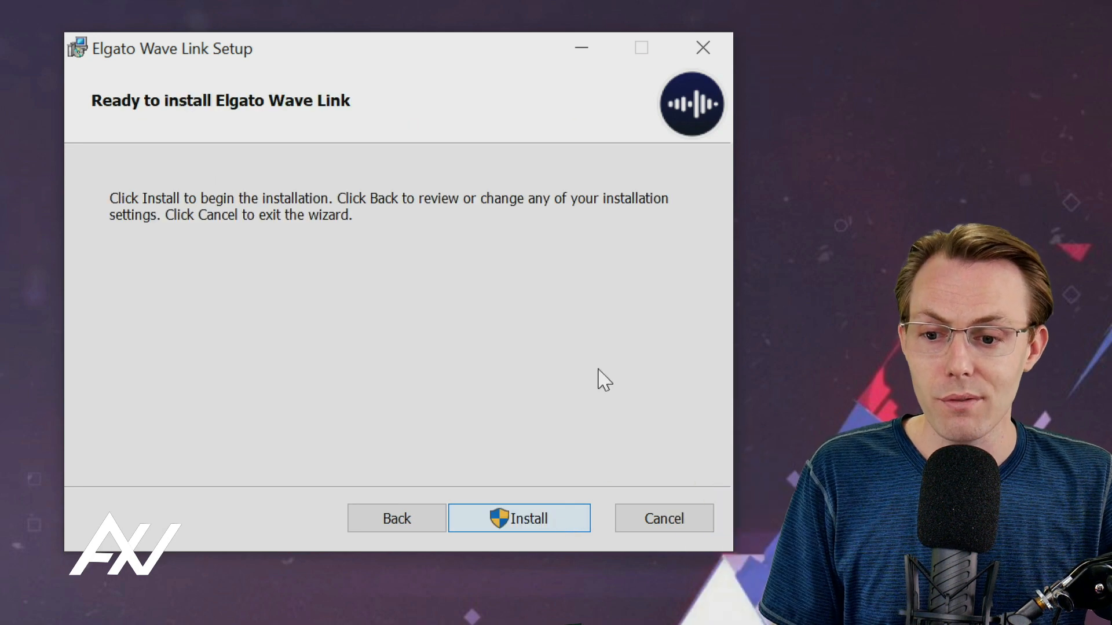
left_click(518, 519)
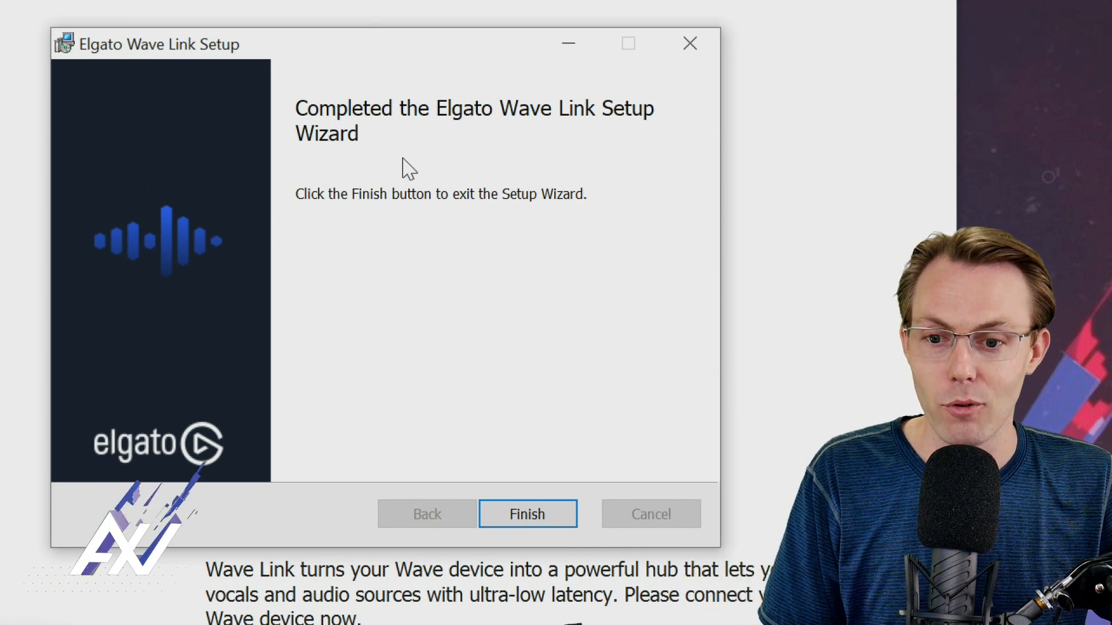
mouse_move(528, 514)
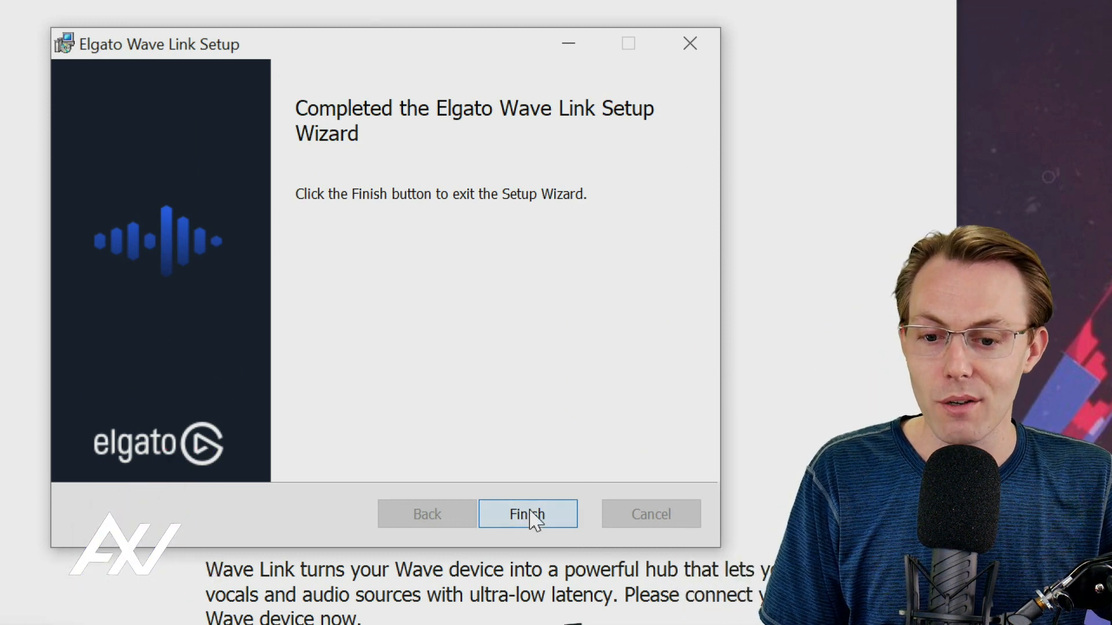
Step: Finish the setup wizard and bring up the Windows Start menu
left_click(528, 514)
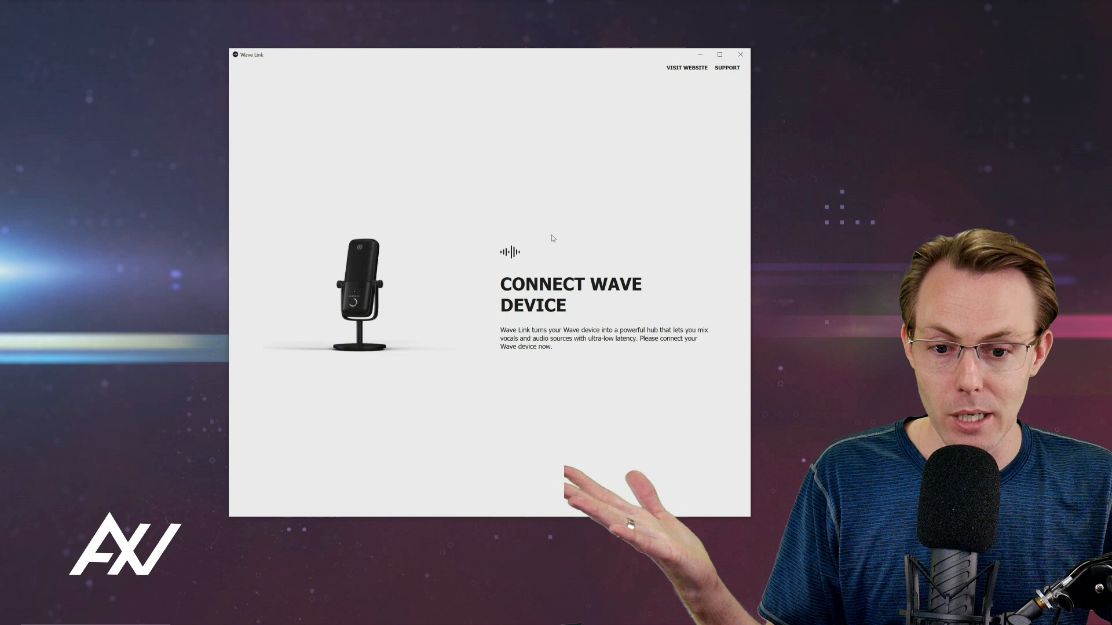
mouse_move(237, 473)
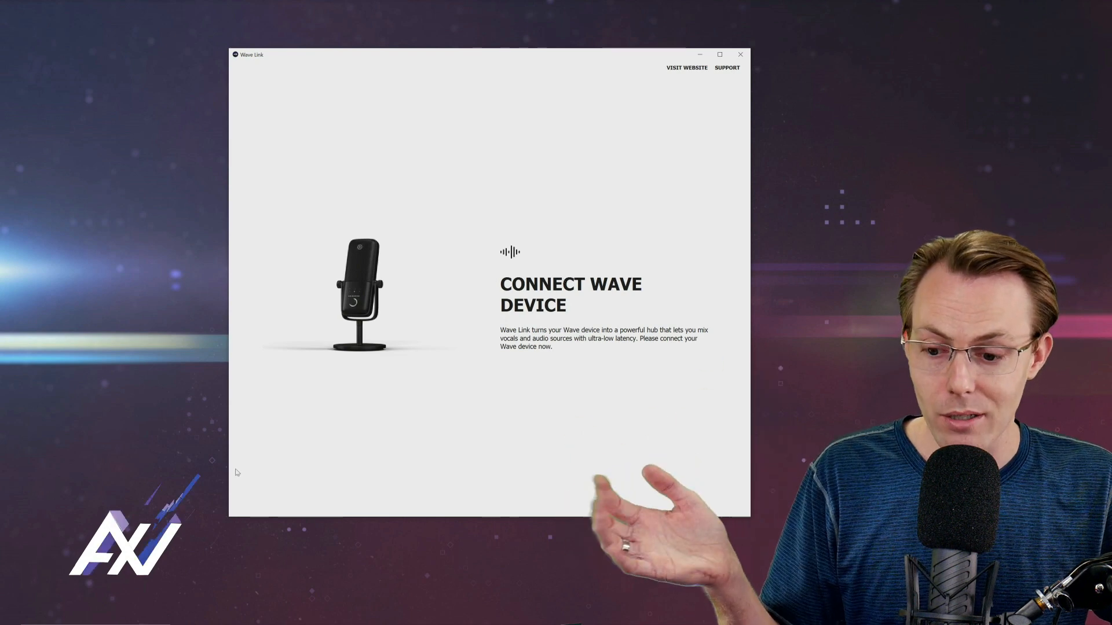
left_click(10, 617)
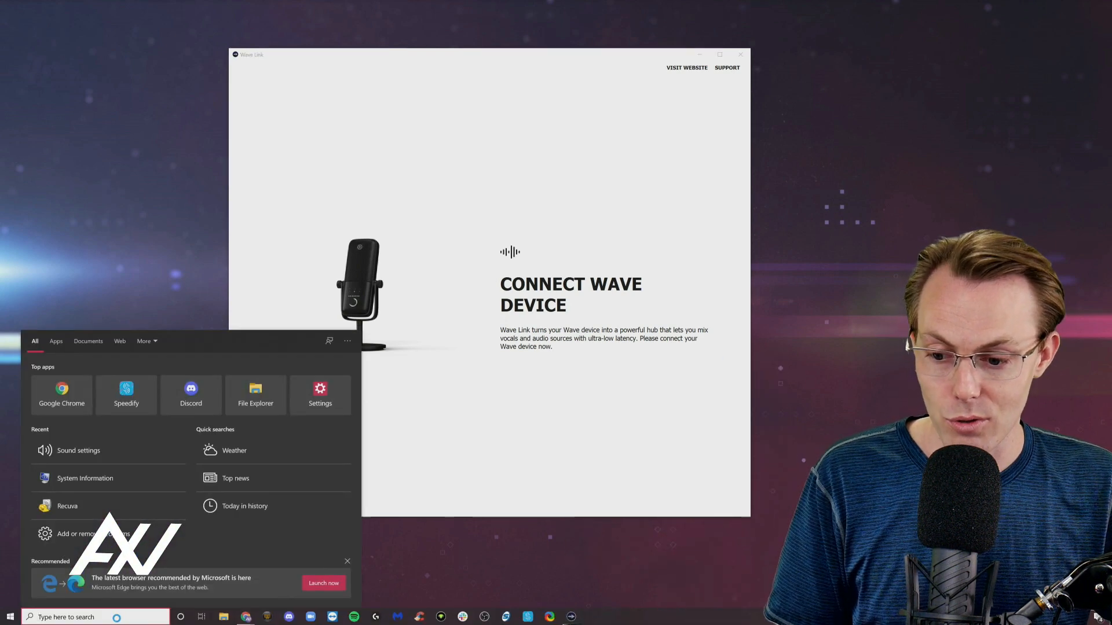
Step: Search the Start menu for 'wave link' so the new app appears as best match
type("wave li")
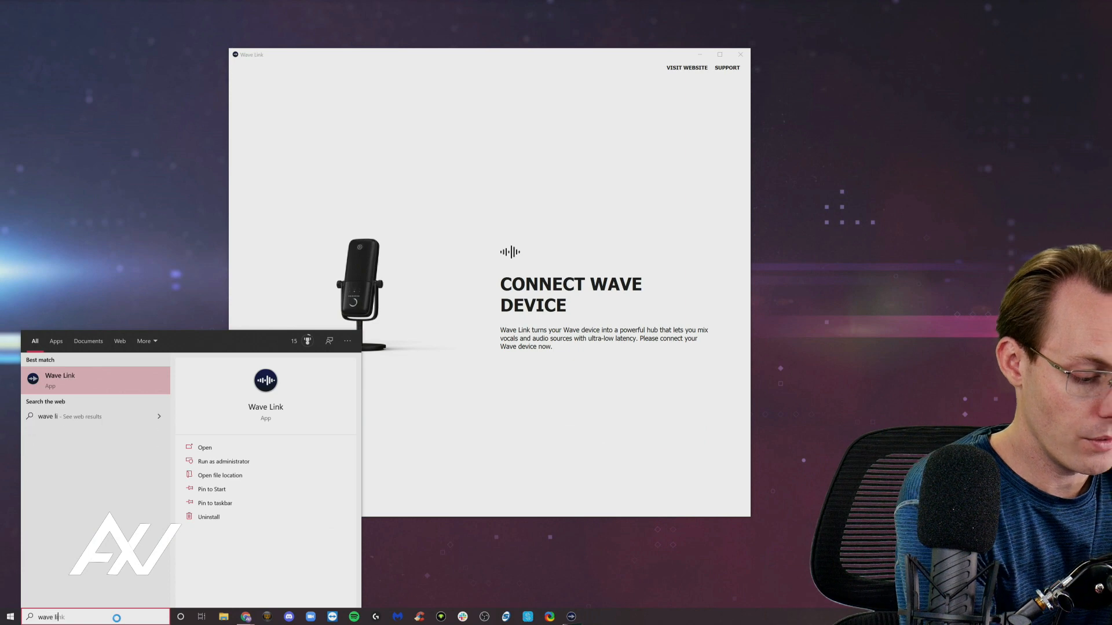
type("nk")
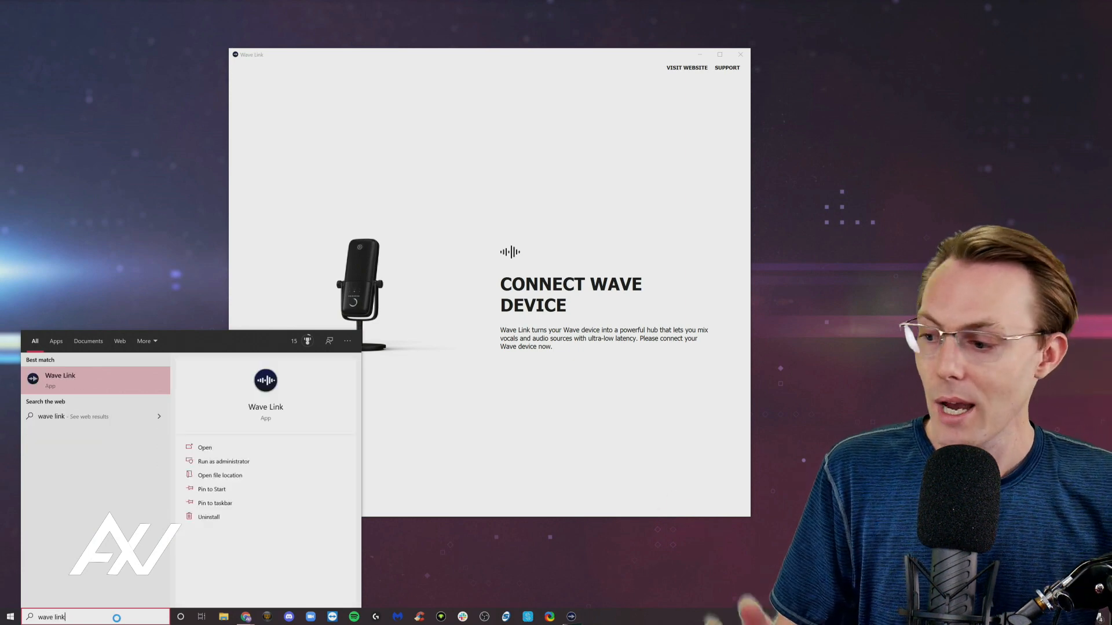